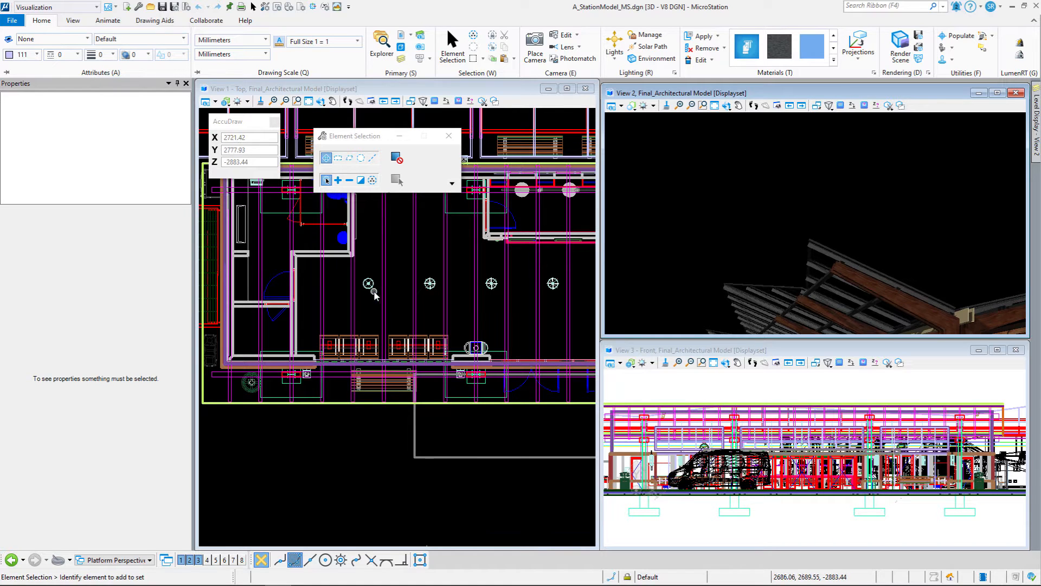
pyautogui.moveTo(368, 283)
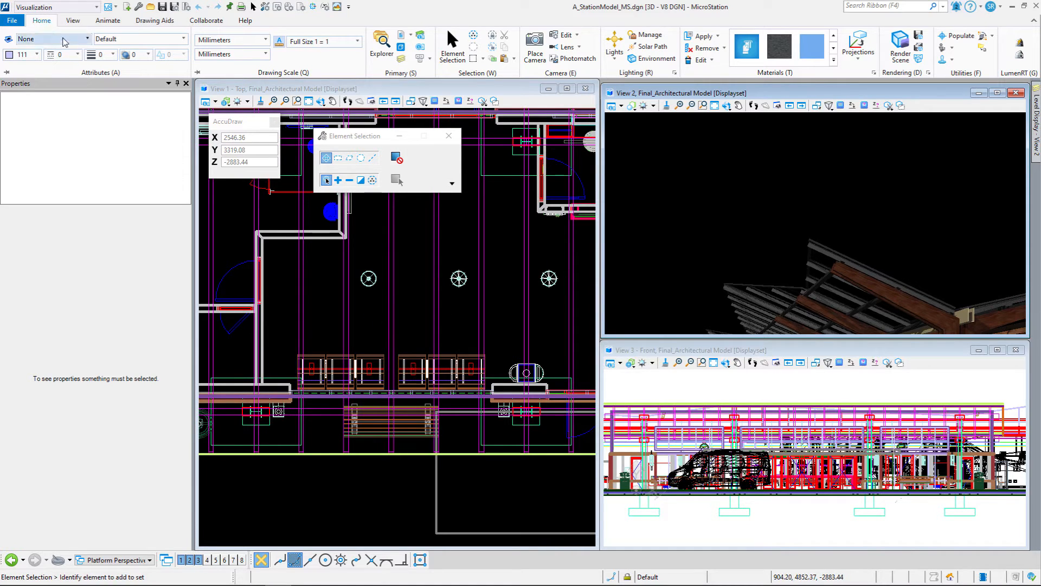
# Open the Saved Views list for View 2 from the View tab
pyautogui.click(72, 21)
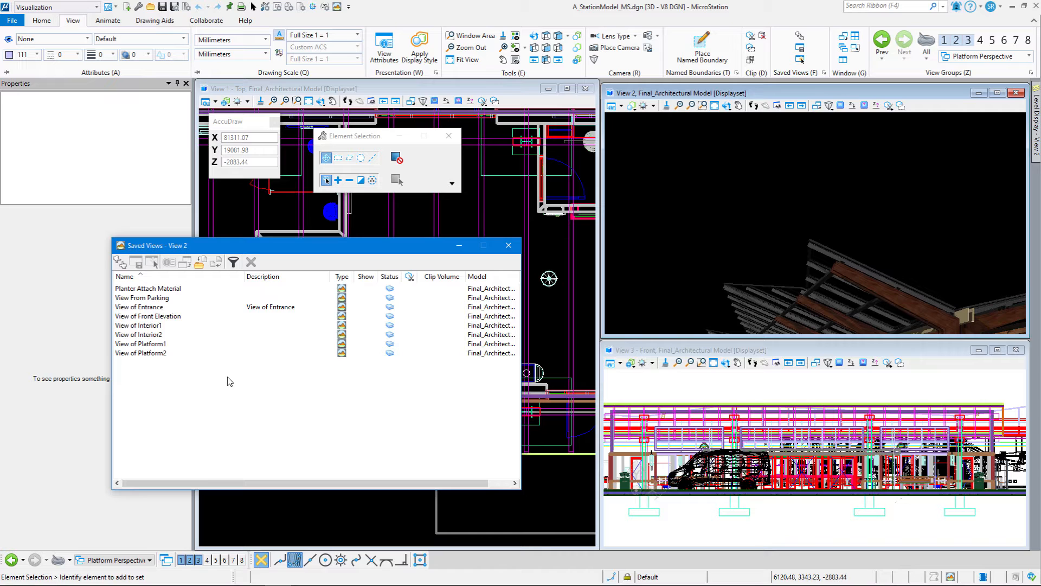
# Apply the View of Interior1 saved view to View 2 and close the dialog
pyautogui.click(137, 325)
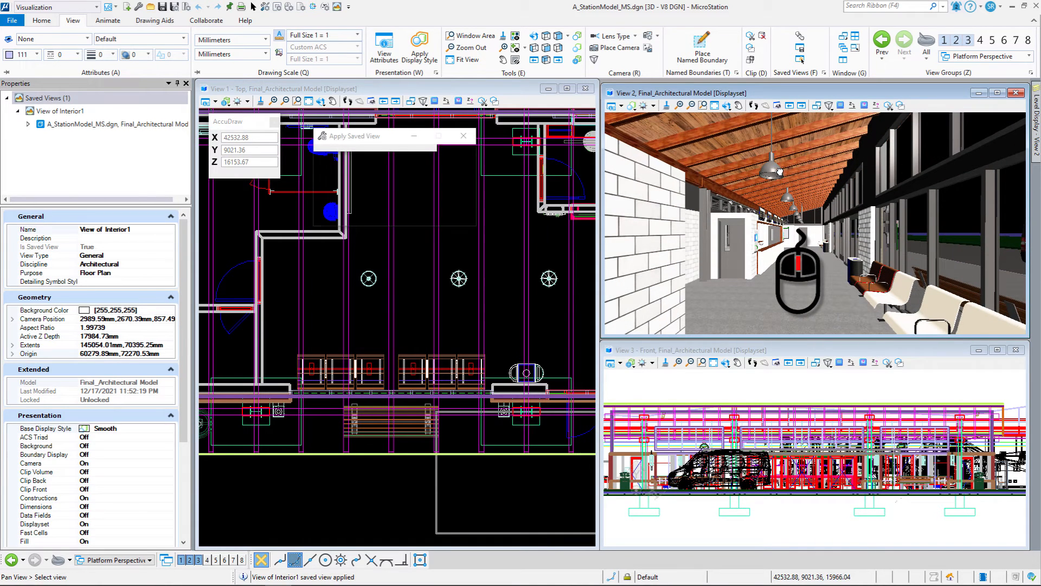
pyautogui.click(438, 135)
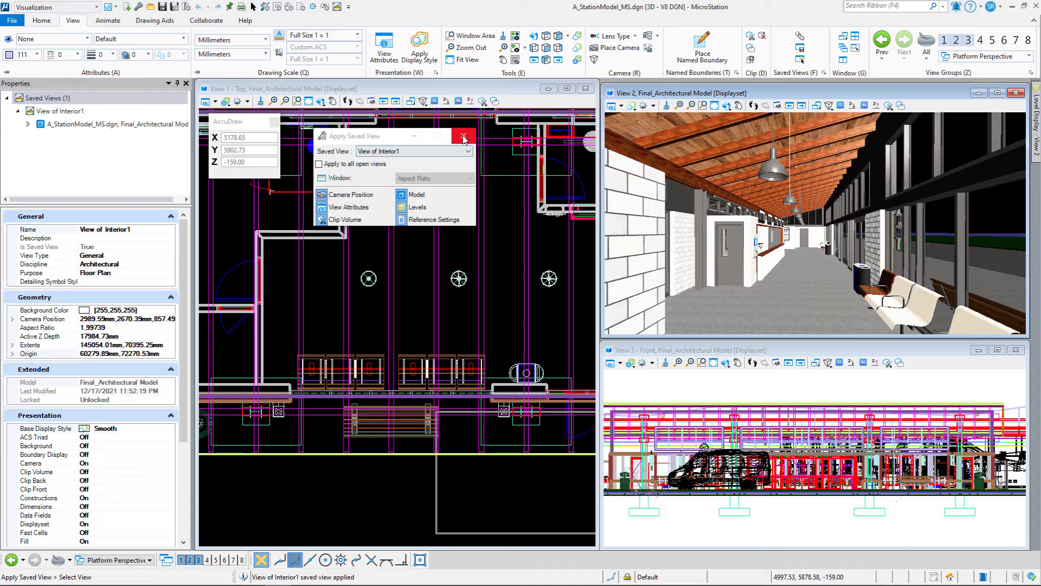
pyautogui.click(464, 136)
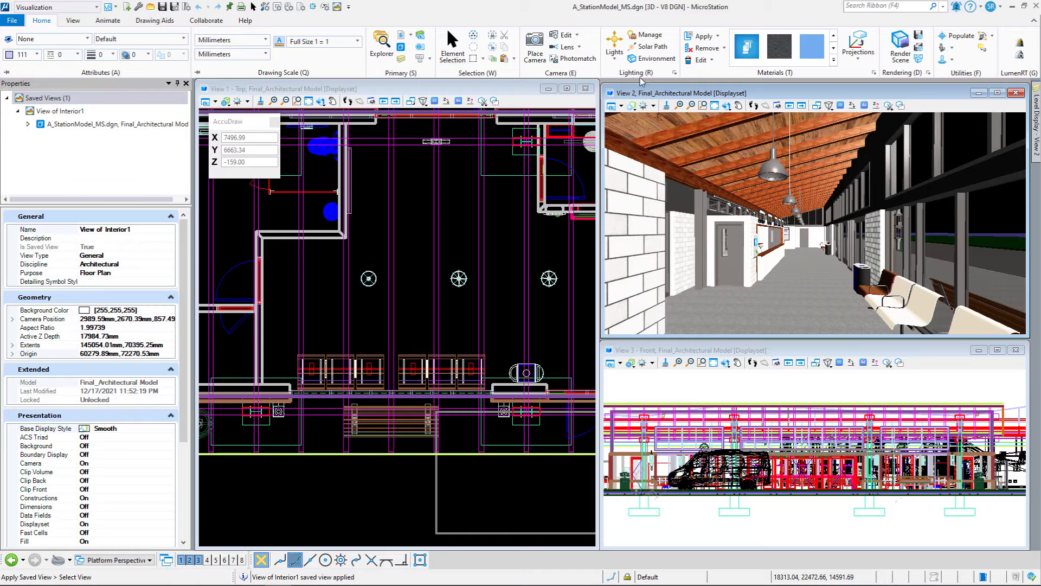
pyautogui.moveTo(674, 72)
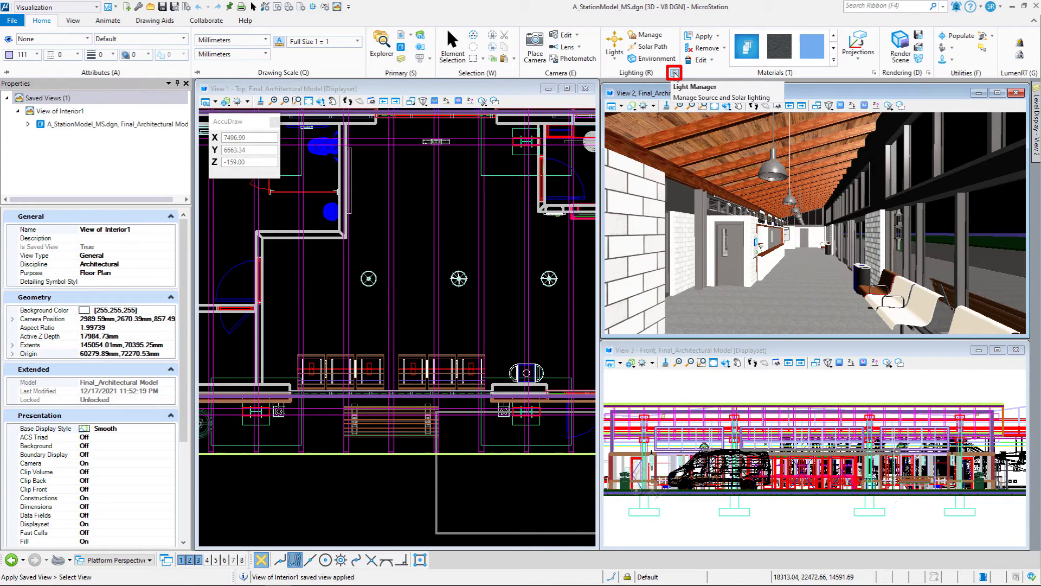
# Open Light Manager, preview the Night setup, then switch back to Evening
pyautogui.click(673, 74)
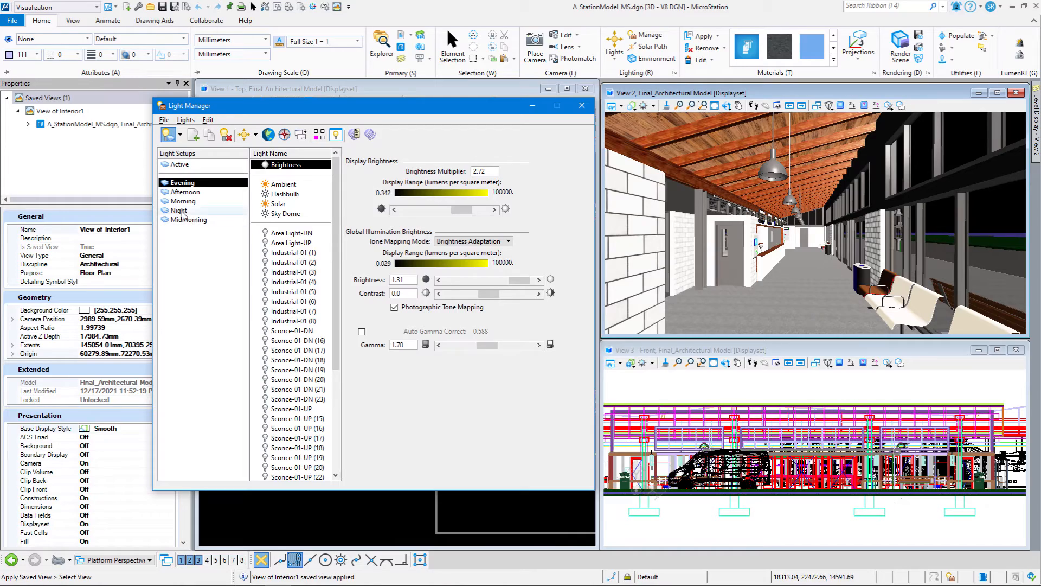
pyautogui.click(178, 210)
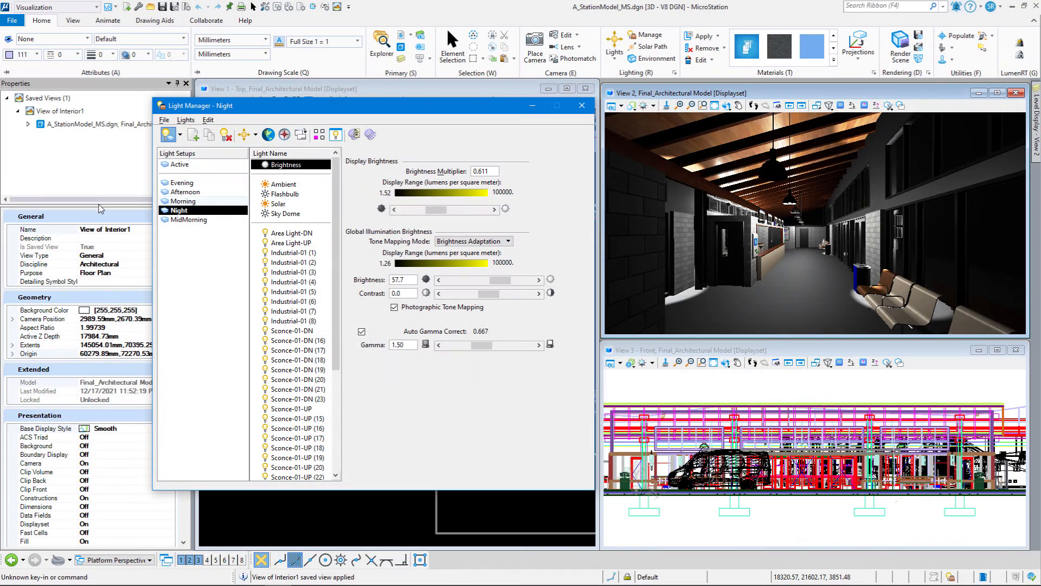
pyautogui.click(183, 183)
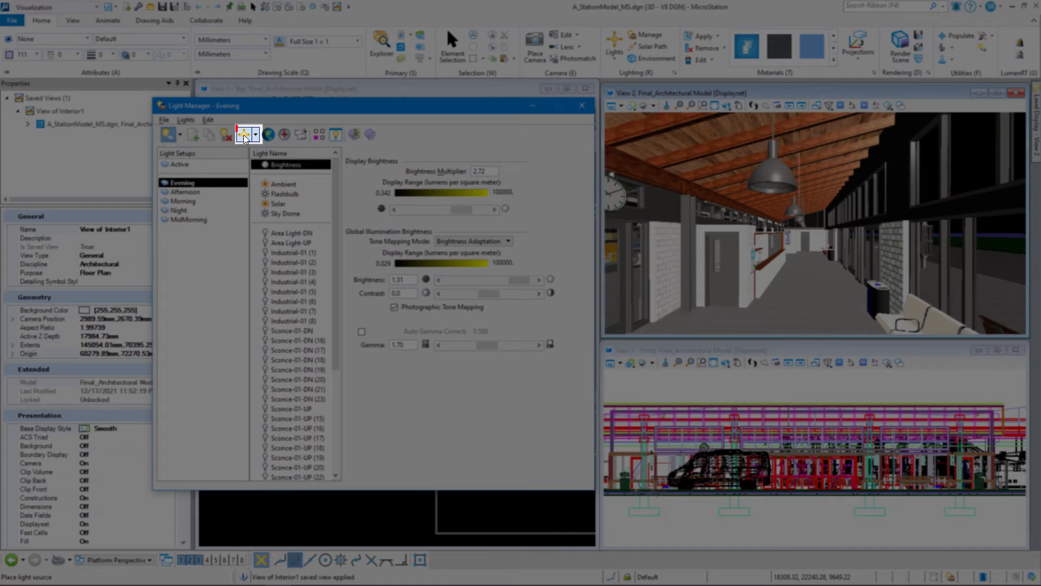
# Start placing a point light with the halogen 250W Bulb preset
pyautogui.click(245, 133)
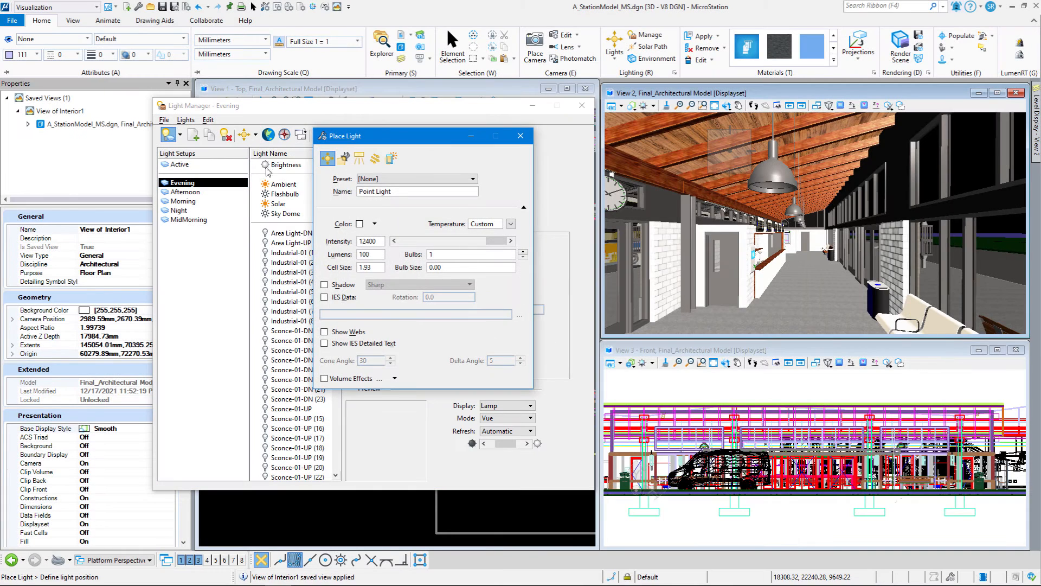
pyautogui.click(325, 158)
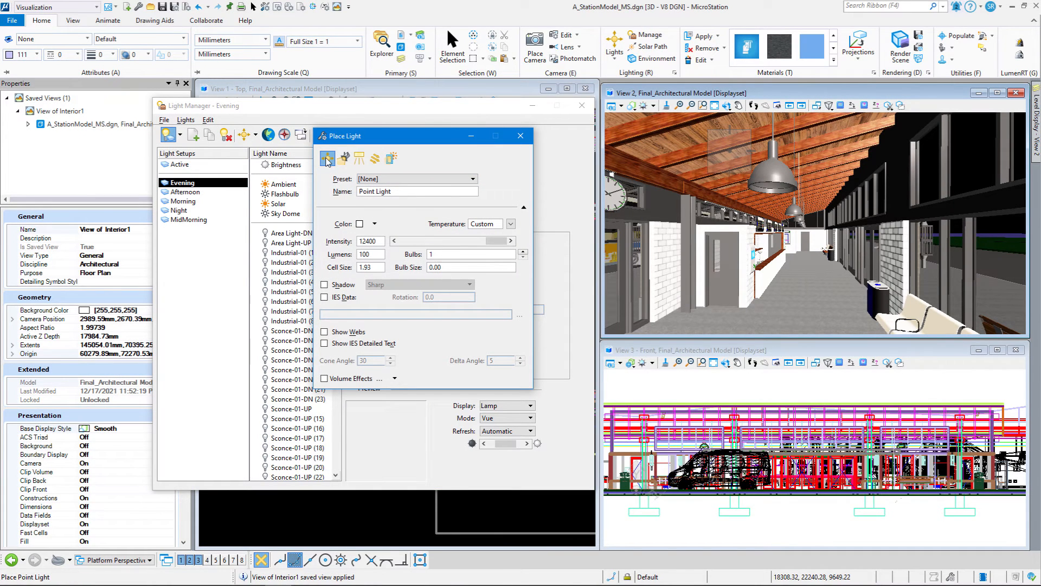
pyautogui.moveTo(327, 157)
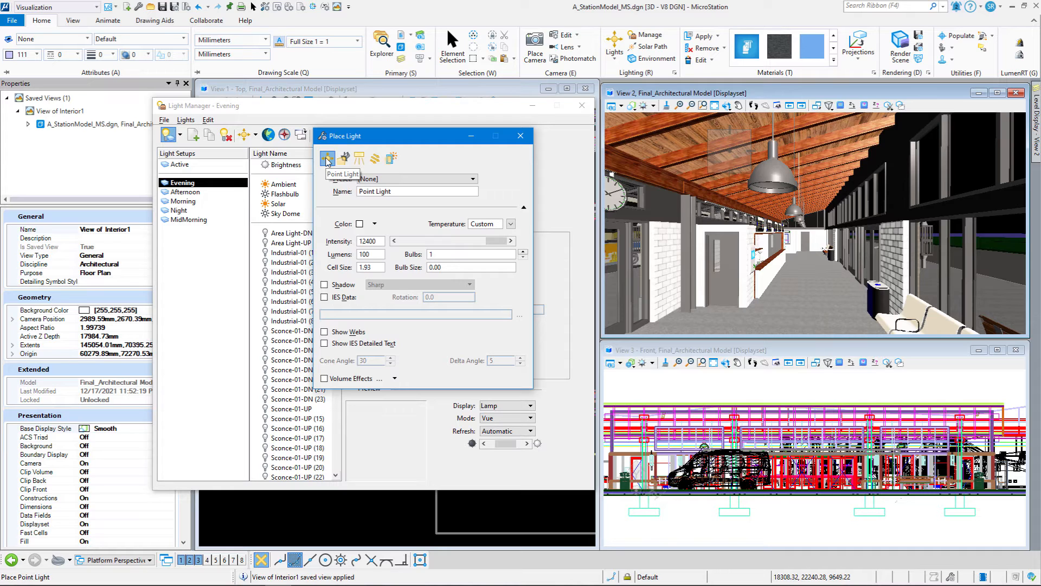
pyautogui.click(472, 179)
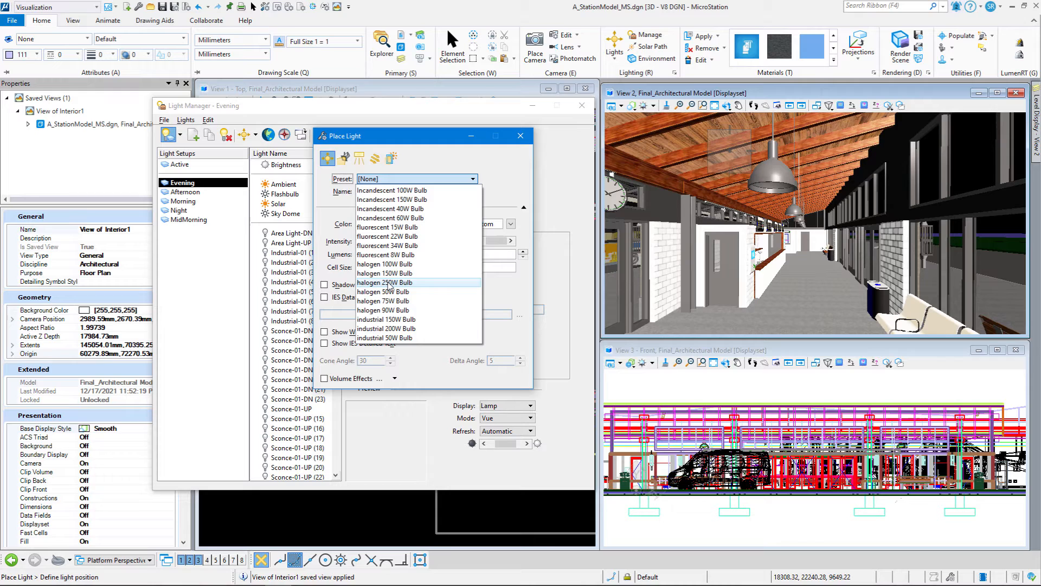
pyautogui.click(386, 282)
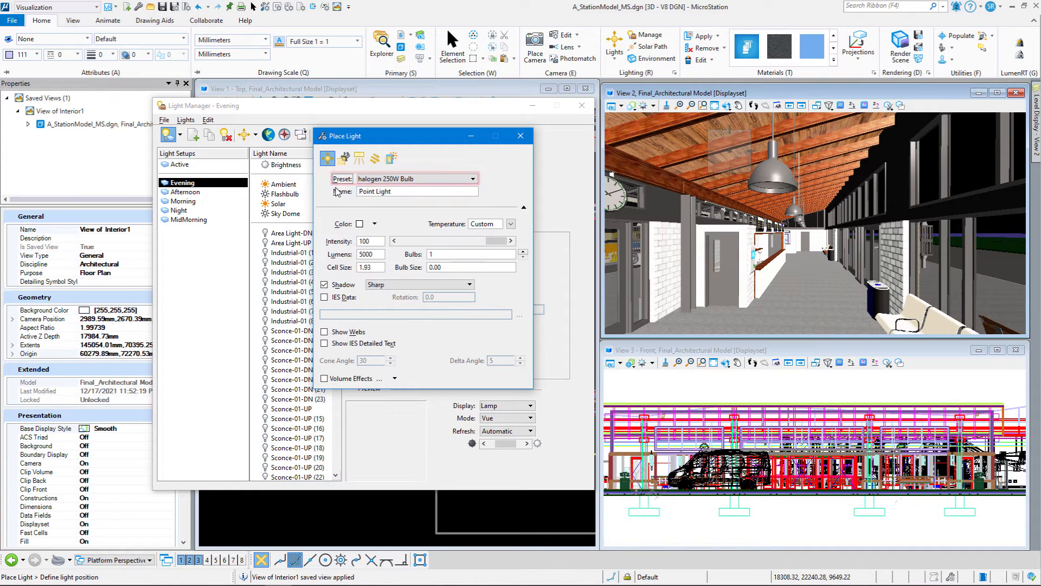
# Name the new light Industrial-01 (9)
pyautogui.click(417, 192)
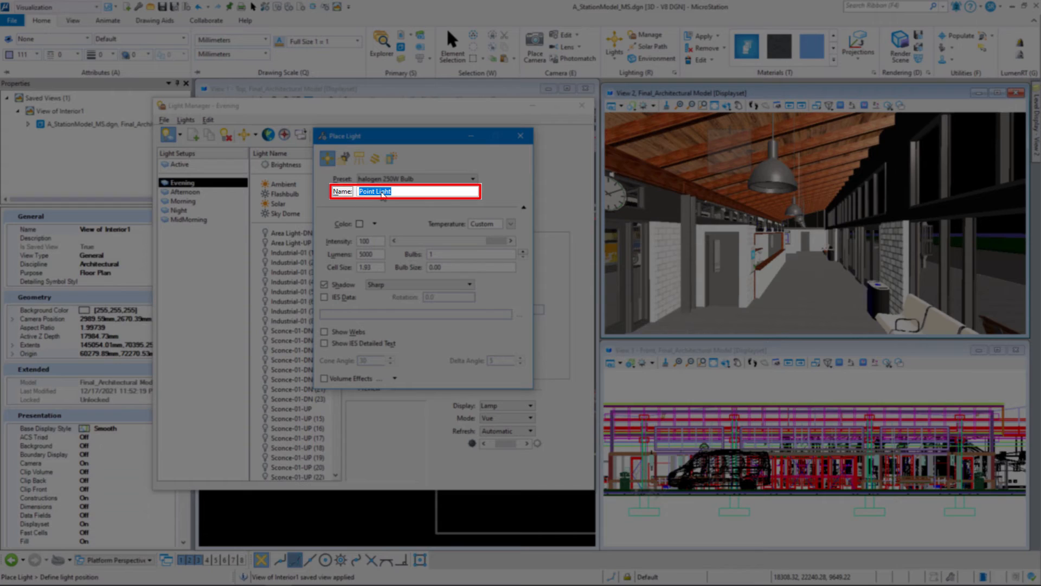
pyautogui.press('Delete')
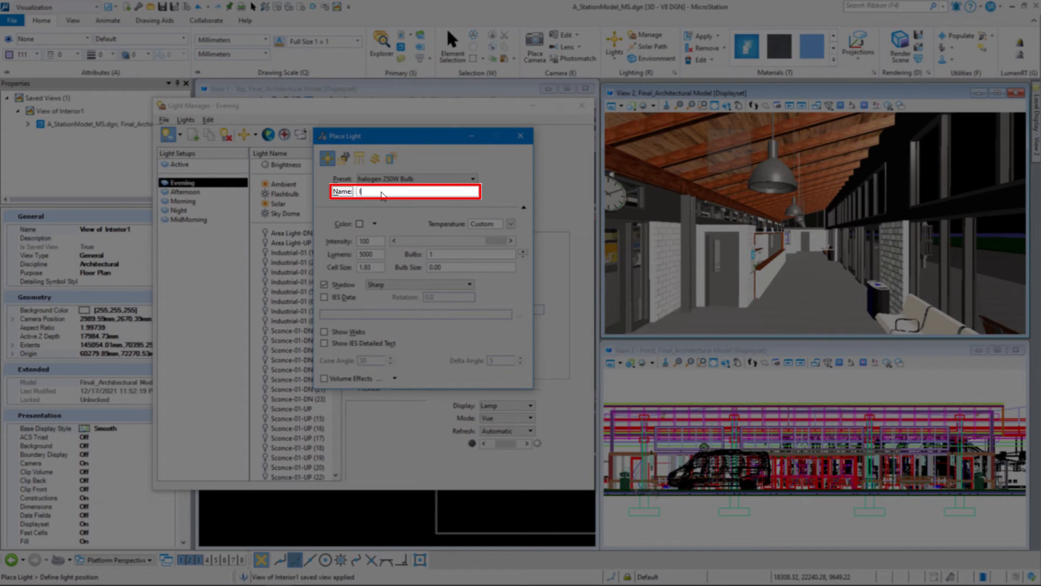
pyautogui.write('Industrial-01 (9')
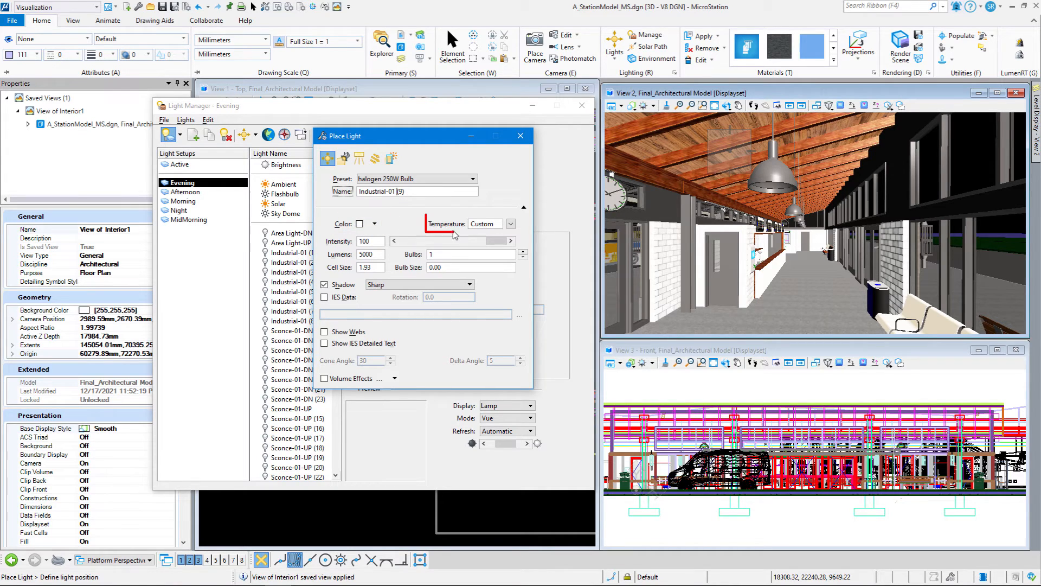
pyautogui.click(370, 241)
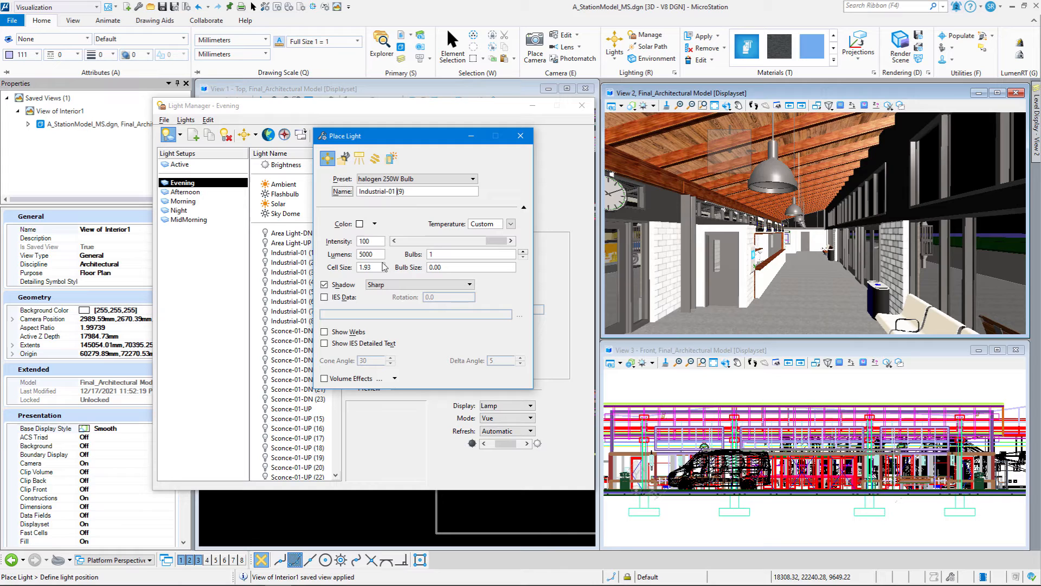
pyautogui.click(370, 254)
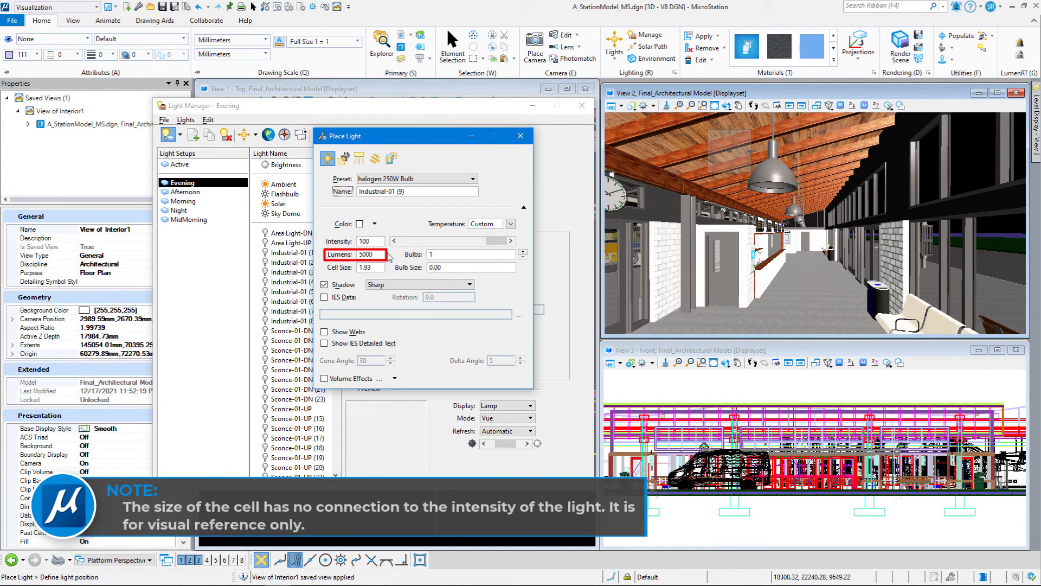
# Set cell size 300 and bulb size 304, then place Industrial-01 (9) in the corridor
pyautogui.click(369, 267)
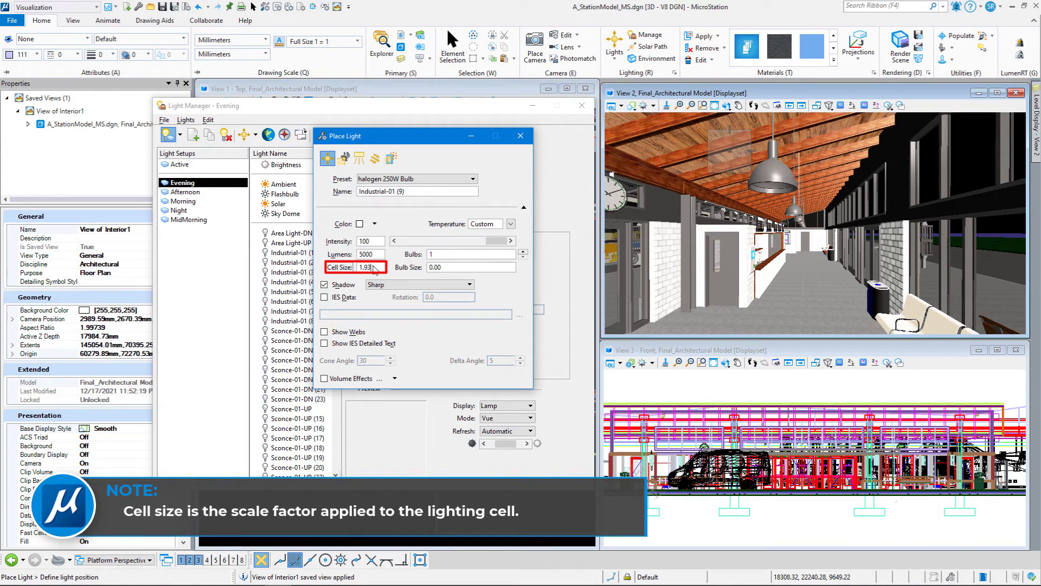
pyautogui.doubleClick(365, 266)
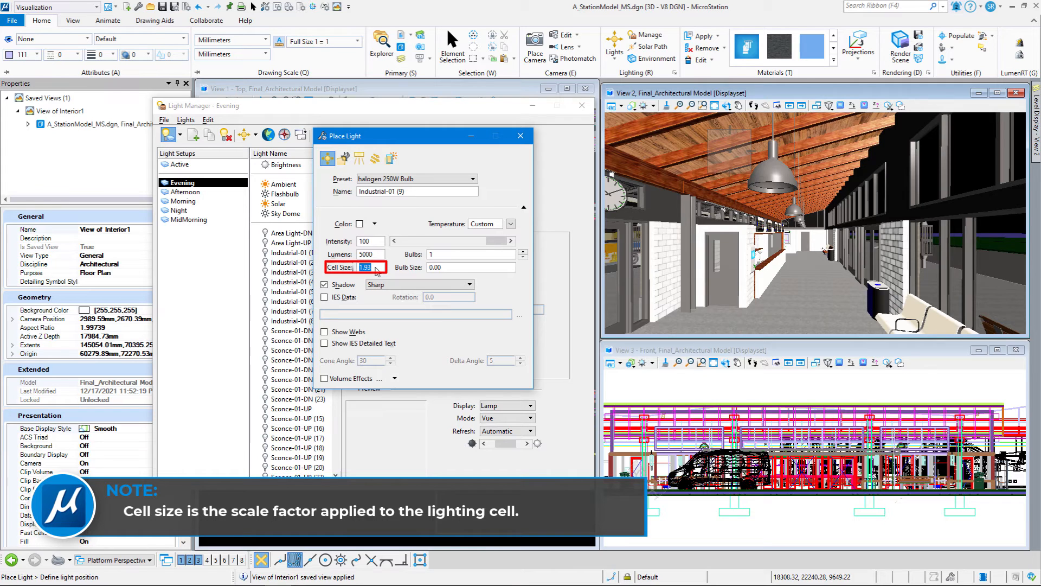
pyautogui.write('300.00')
pyautogui.click(459, 266)
pyautogui.write('304')
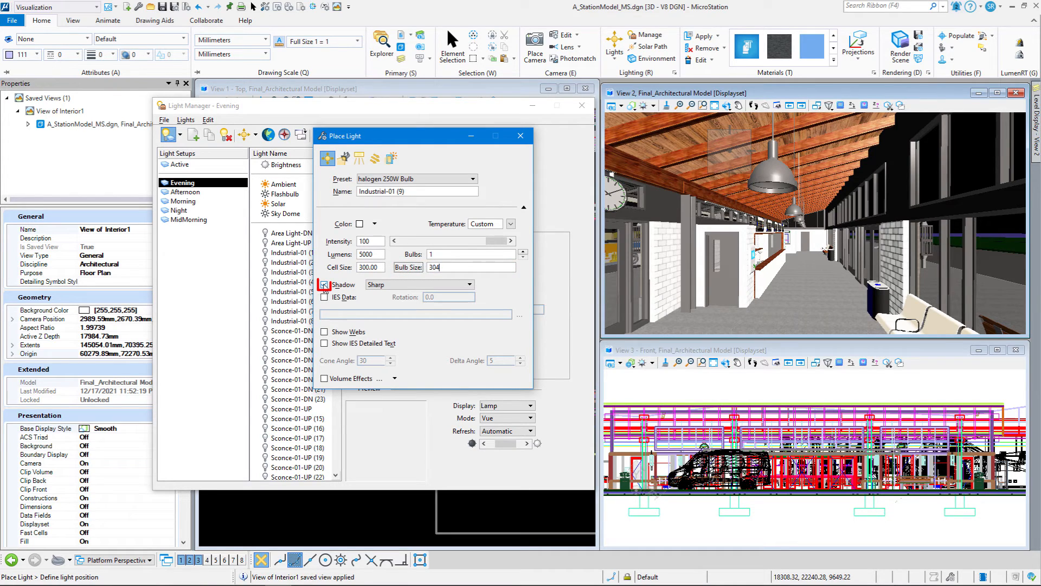
pyautogui.click(324, 284)
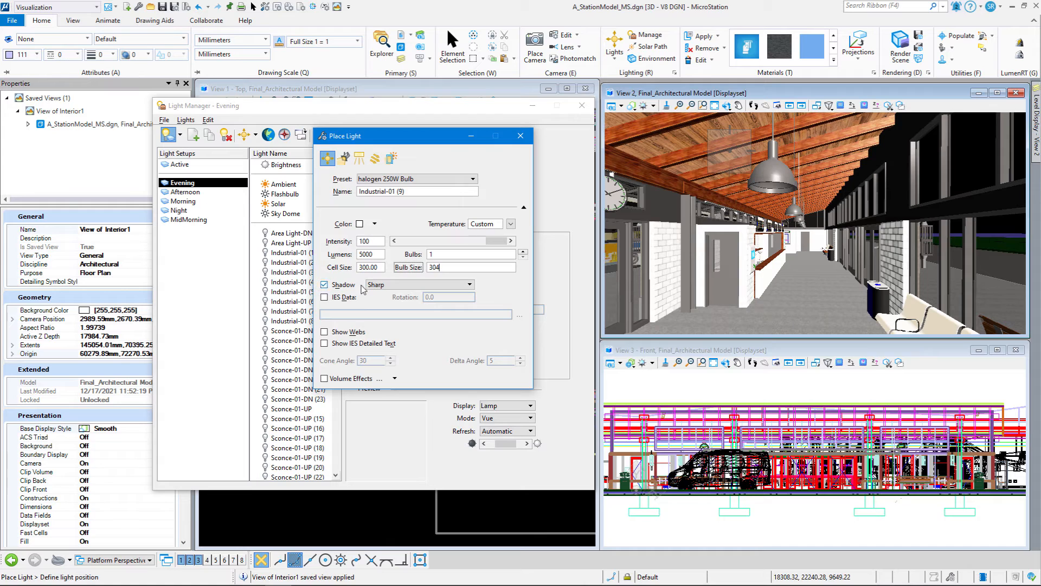
pyautogui.click(418, 284)
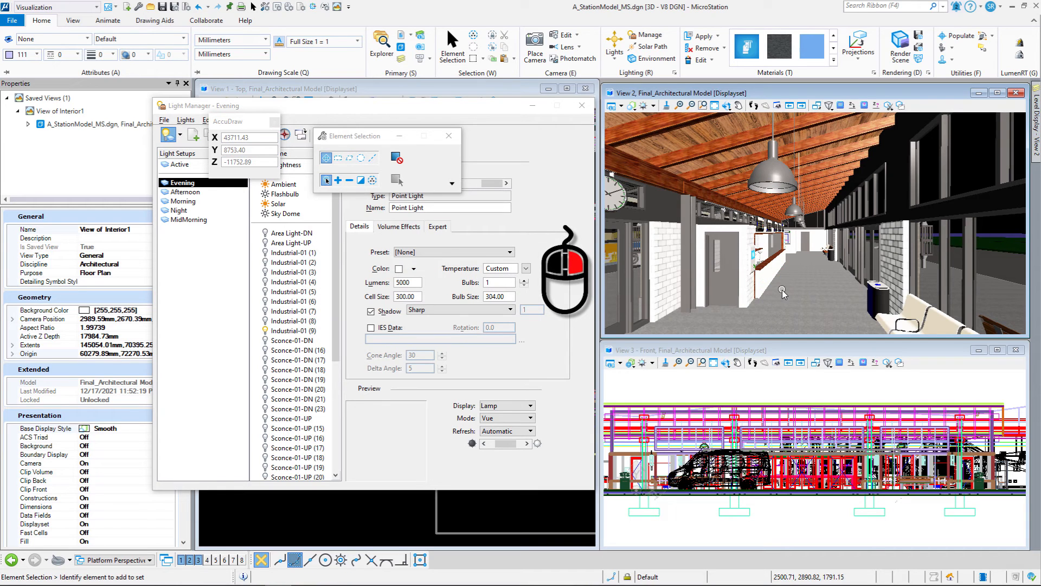
# Under the Night setup, select Industrial-01 (9) and turn it on
pyautogui.click(766, 195)
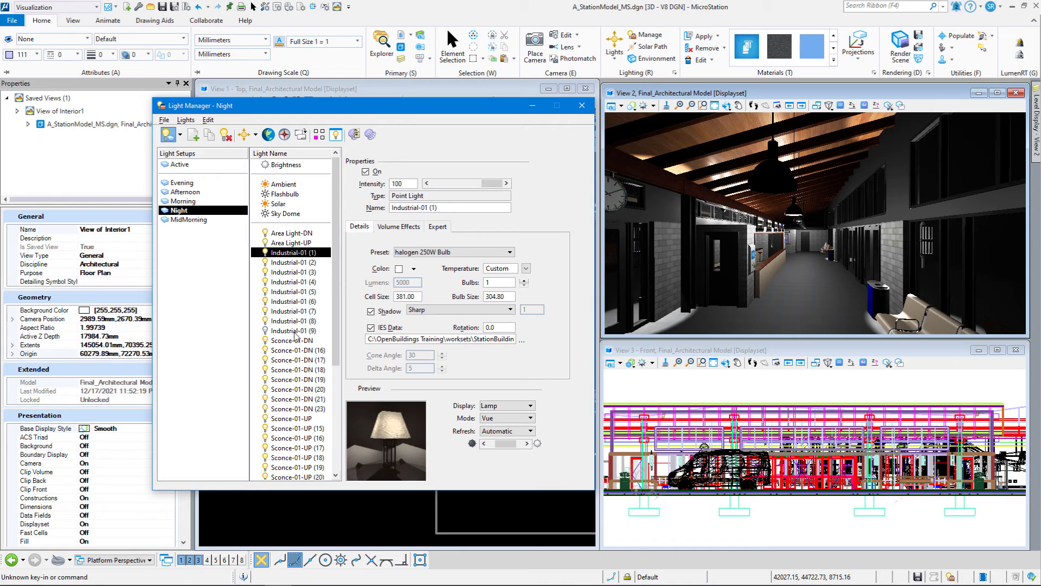
pyautogui.doubleClick(292, 330)
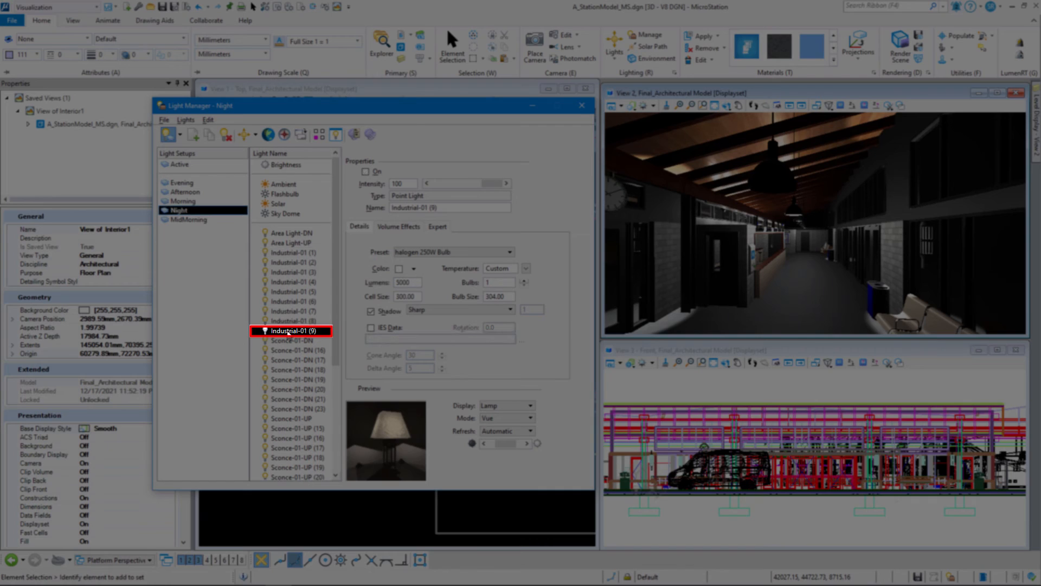
pyautogui.click(370, 171)
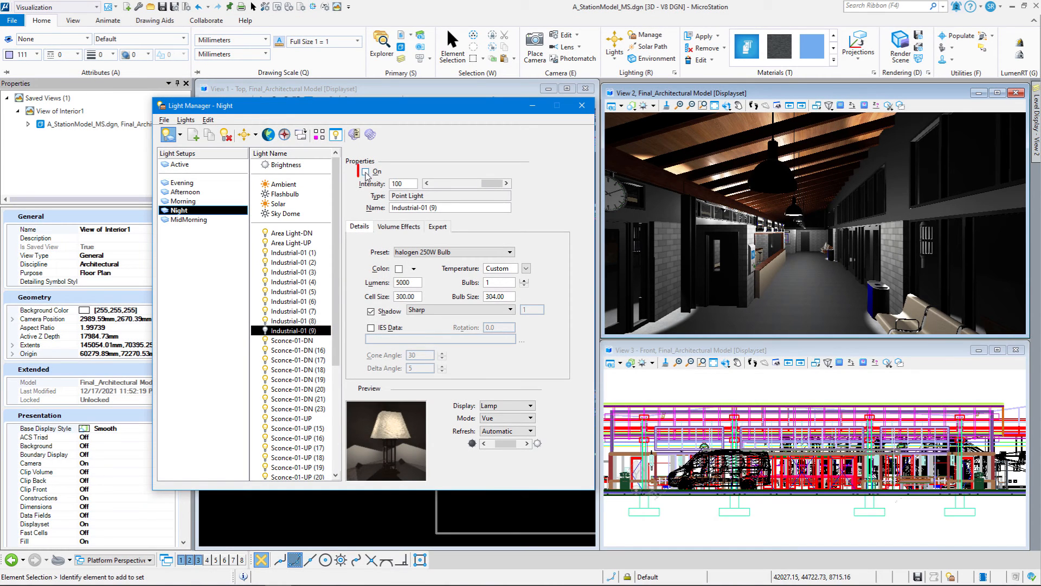
pyautogui.click(367, 171)
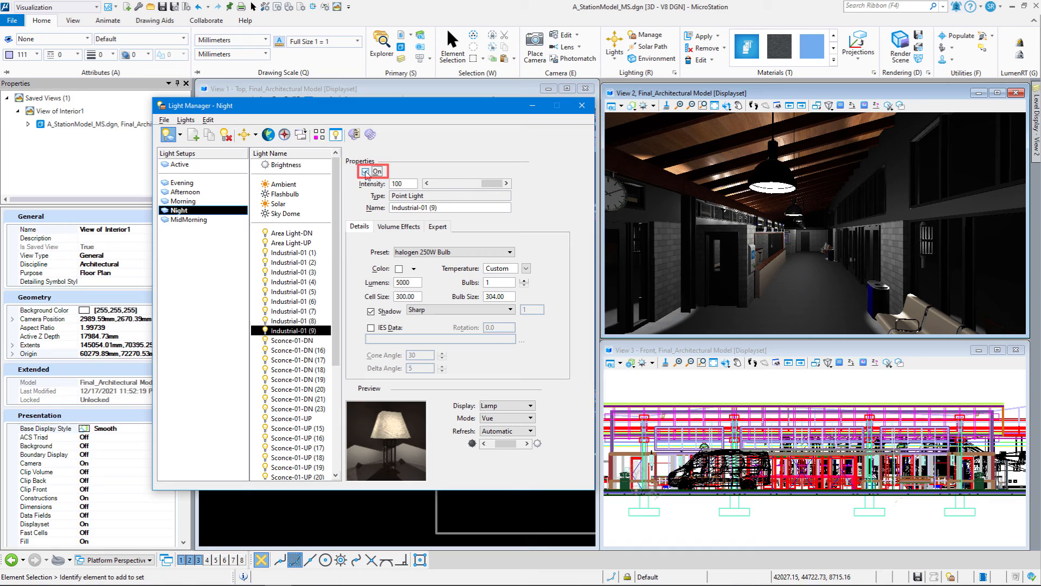